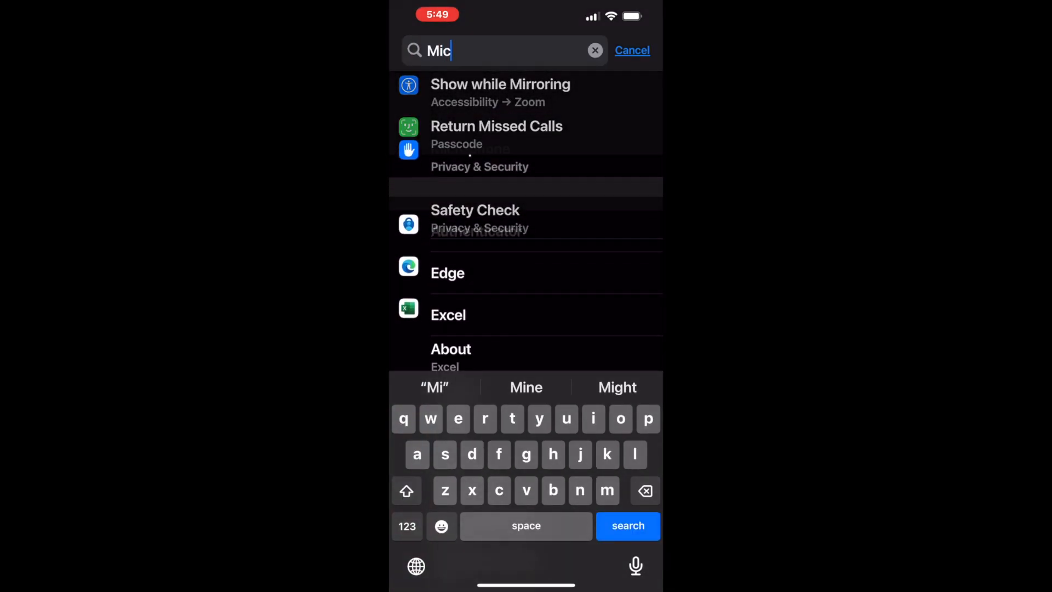
- Search Settings for 'Micr' and open the Microphone privacy page listing app access toggles
text(r)
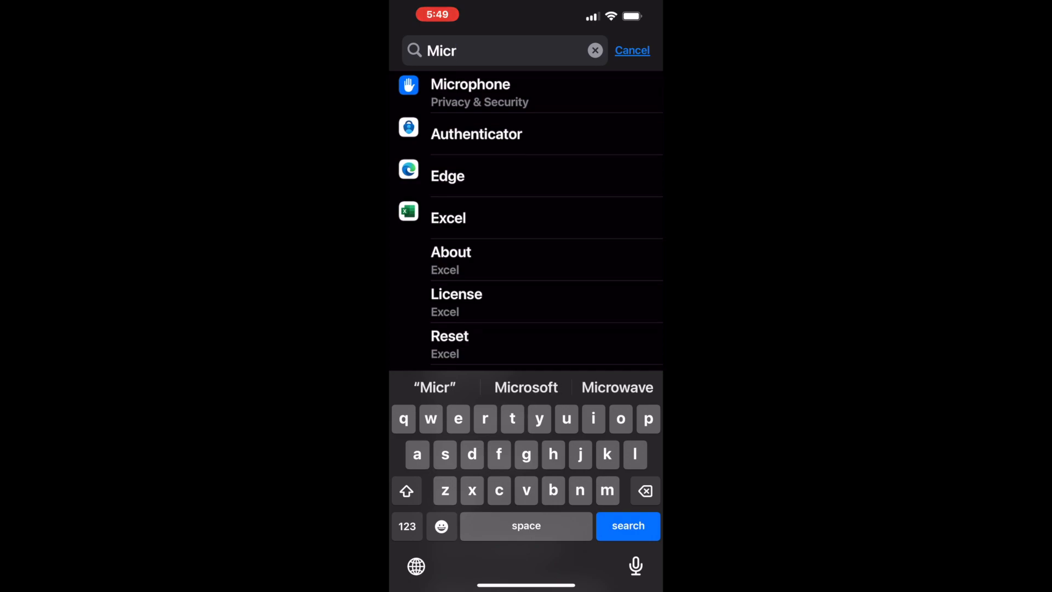
click(470, 92)
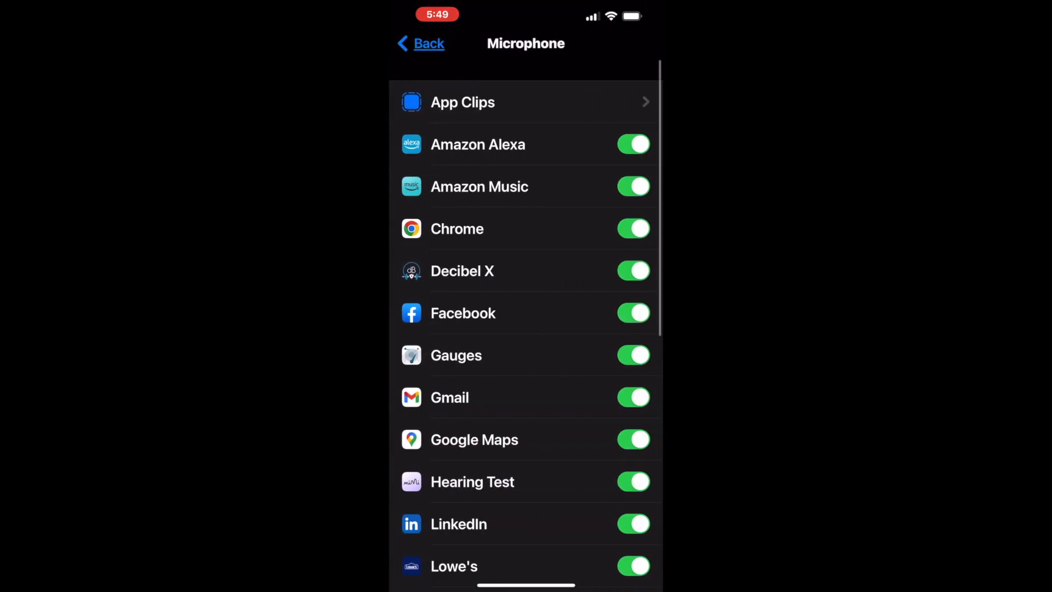